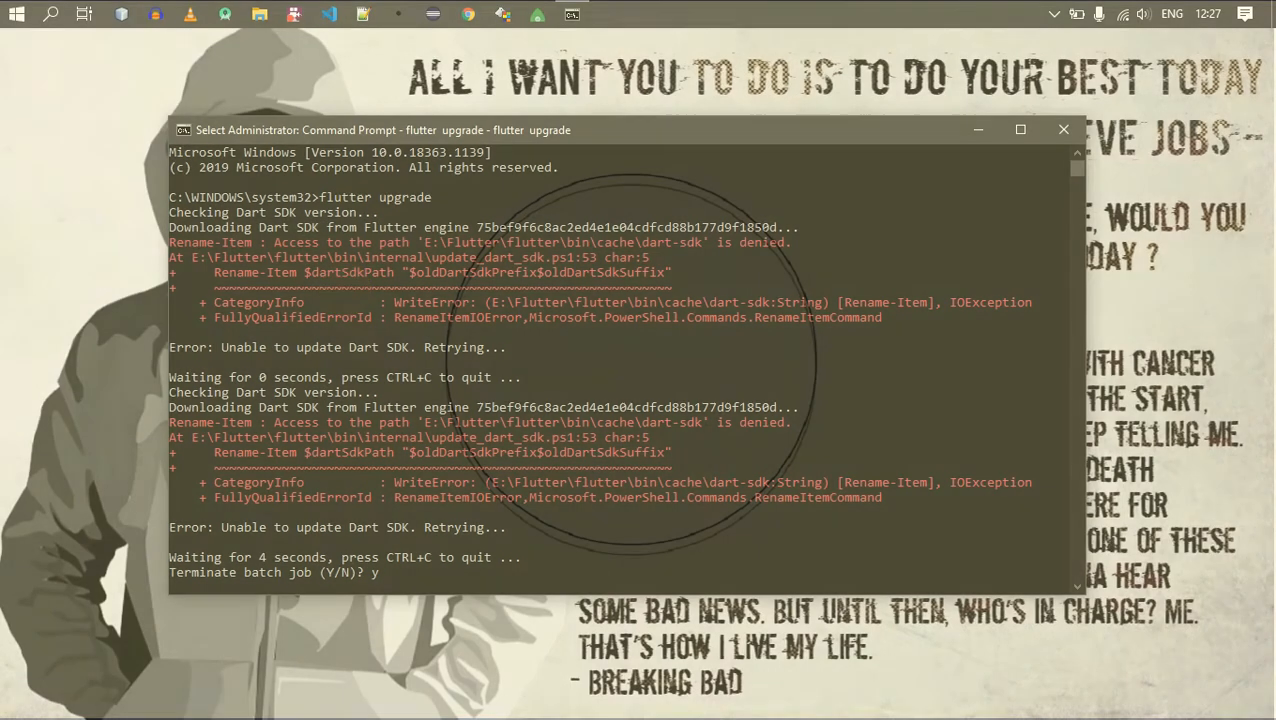
pyautogui.moveTo(345, 290)
pyautogui.write('flutter upgrade')
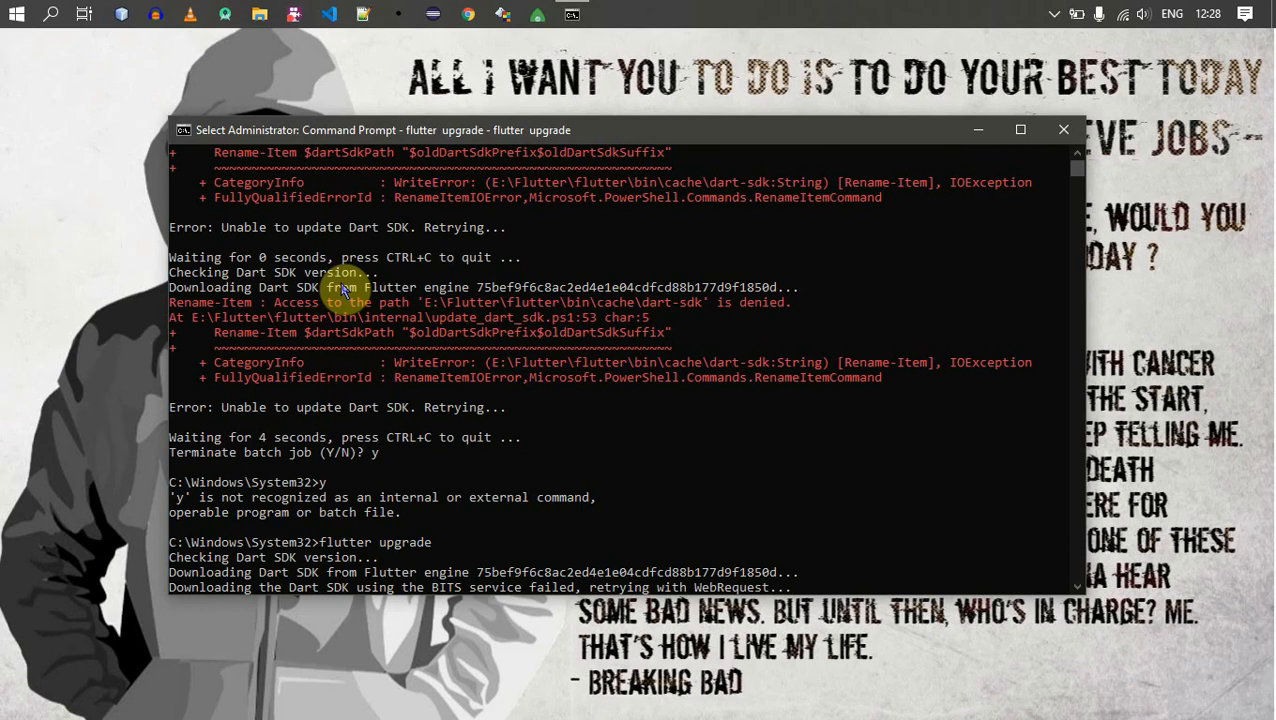
pyautogui.scroll(3)
pyautogui.write('flutter upgrade')
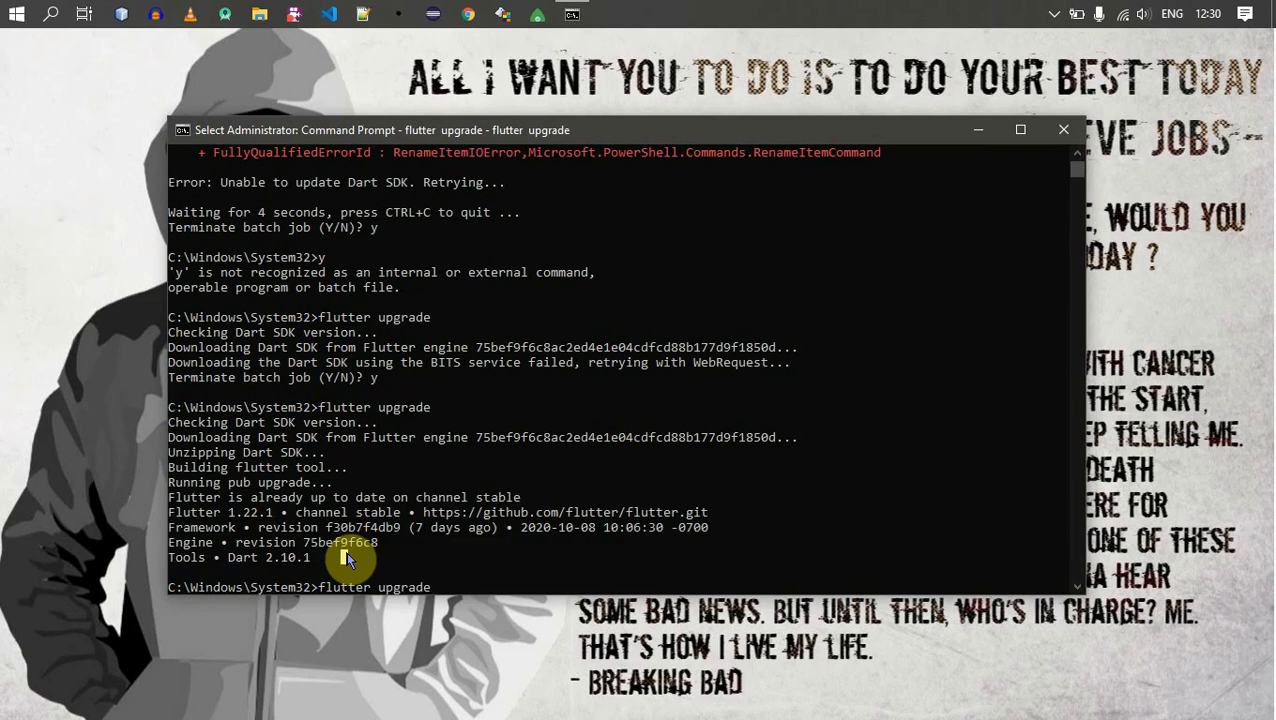
pyautogui.moveTo(545, 590)
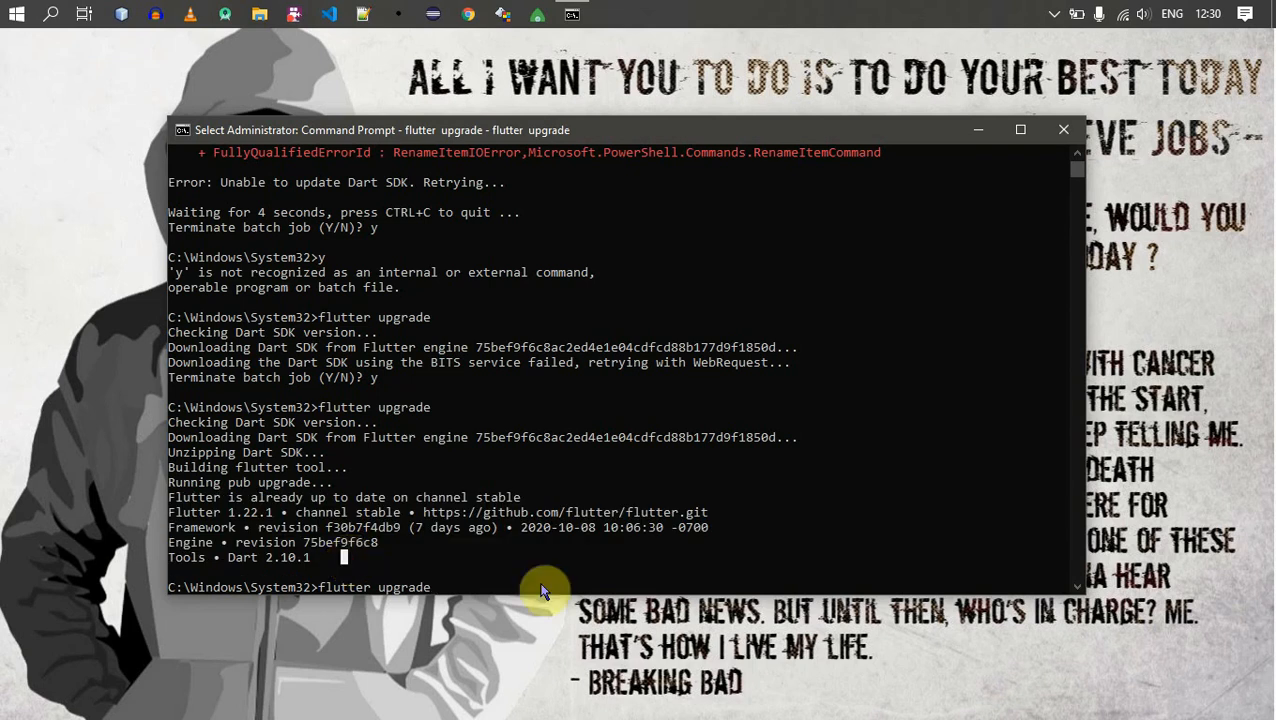